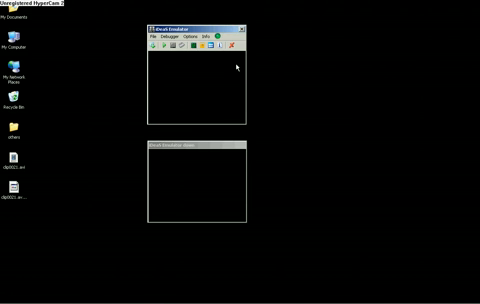
Show the Save Type submenu listing the available save memory types.
{"action": "left_click", "coordinate": [188, 36]}
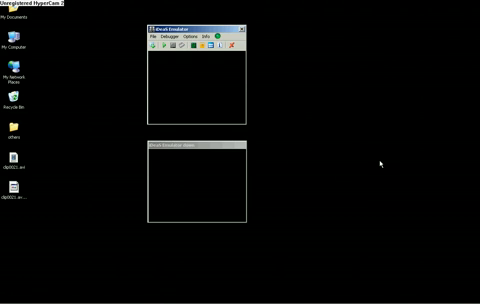
{"action": "mouse_move", "coordinate": [198, 64]}
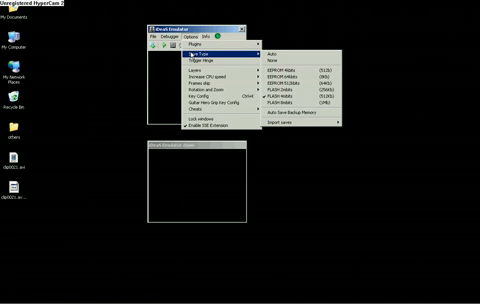
{"action": "mouse_move", "coordinate": [300, 96]}
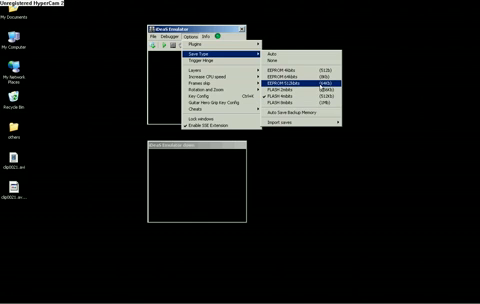
Select EEPROM 512kbits as the save memory for Mario & Luigi: Partners in Time.
{"action": "left_click", "coordinate": [318, 85]}
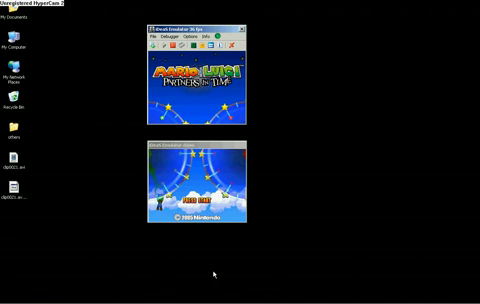
Stop emulation of the running Mario & Luigi game.
{"action": "left_click", "coordinate": [146, 37]}
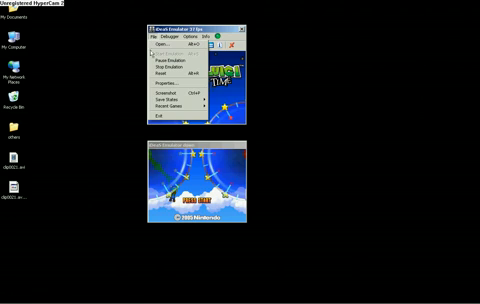
{"action": "left_click", "coordinate": [177, 90]}
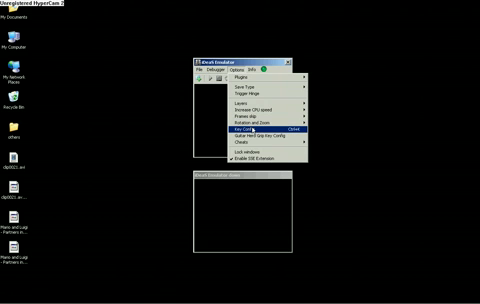
Review the Guitar Hero Grip key button assignments and close the dialog.
{"action": "left_click", "coordinate": [225, 131]}
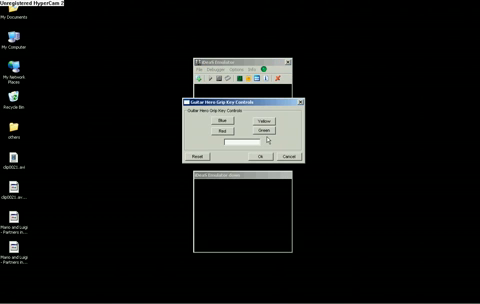
{"action": "left_click", "coordinate": [260, 137]}
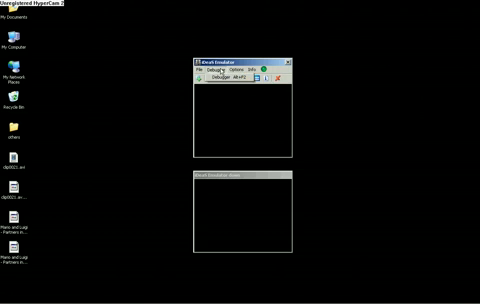
Bring up the Open dialog to choose a DS game file to load.
{"action": "left_click", "coordinate": [237, 78]}
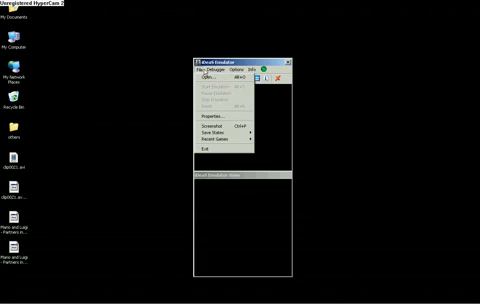
{"action": "left_click", "coordinate": [208, 76]}
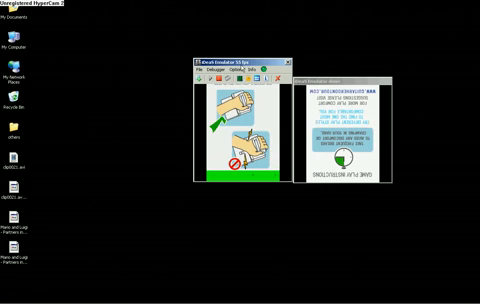
Rotate both screens 90 degrees and set zoom back to 1x after trying a larger size.
{"action": "left_click", "coordinate": [205, 71]}
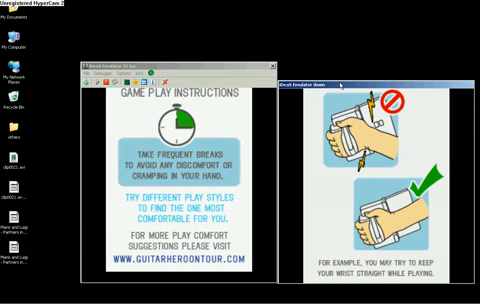
{"action": "left_click", "coordinate": [156, 72]}
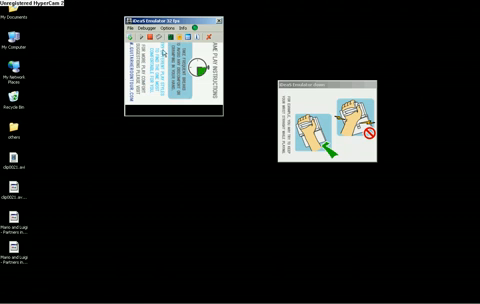
Pick a frame skip amount from the Frames skip submenu, leaving Auto in effect.
{"action": "left_click", "coordinate": [162, 32]}
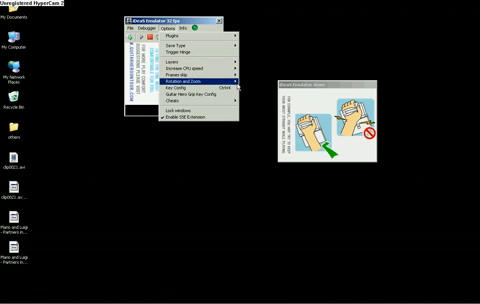
{"action": "left_click", "coordinate": [178, 73]}
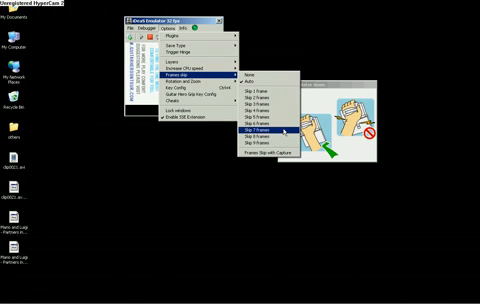
{"action": "mouse_move", "coordinate": [275, 147]}
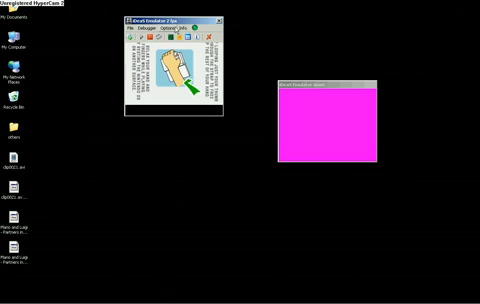
Toggle display layers so the lower game screen draws solid magenta.
{"action": "left_click", "coordinate": [169, 33]}
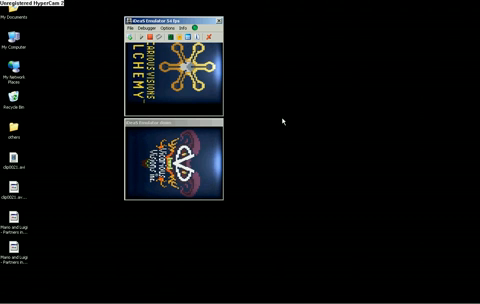
{"action": "mouse_move", "coordinate": [283, 110]}
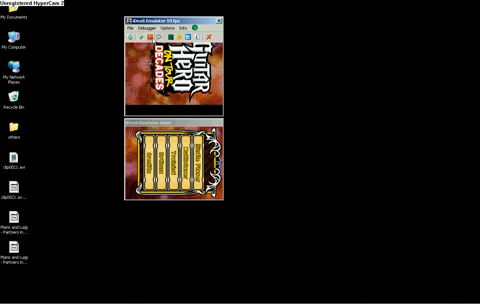
Show the File menu with save state options at the Guitar Hero On Tour Decades title menu.
{"action": "left_click", "coordinate": [135, 28]}
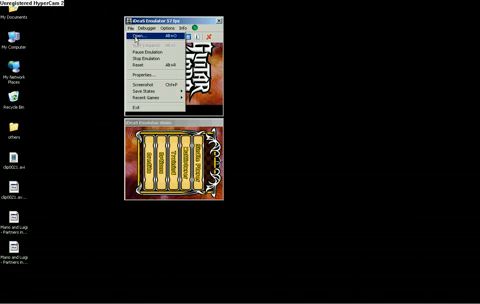
{"action": "mouse_move", "coordinate": [150, 88]}
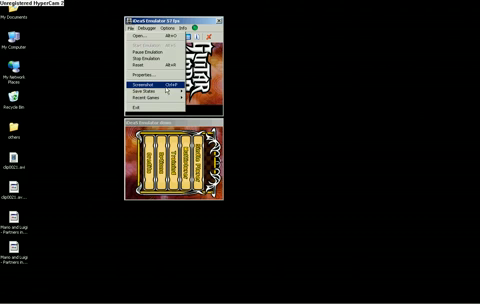